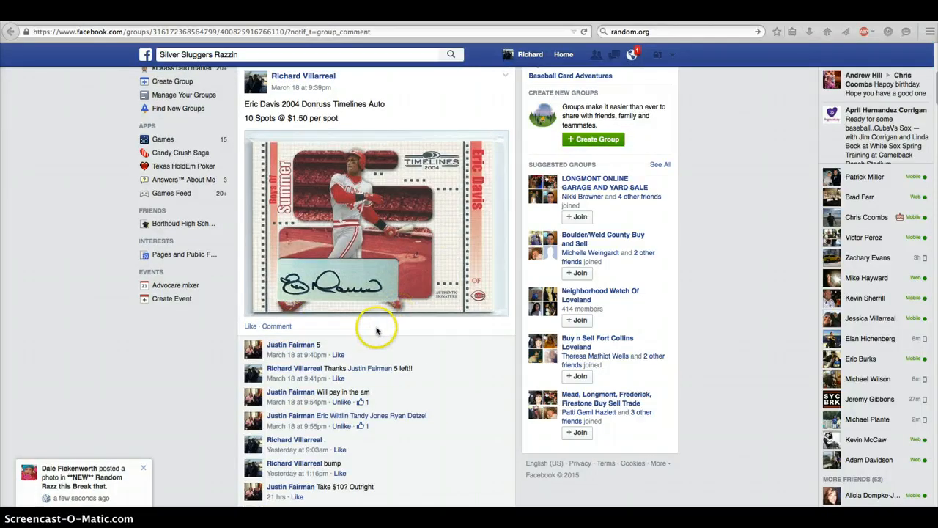
# Locate the comment listing the ten claimed spots and select the numbered name list to copy.
pyautogui.scroll(-3)
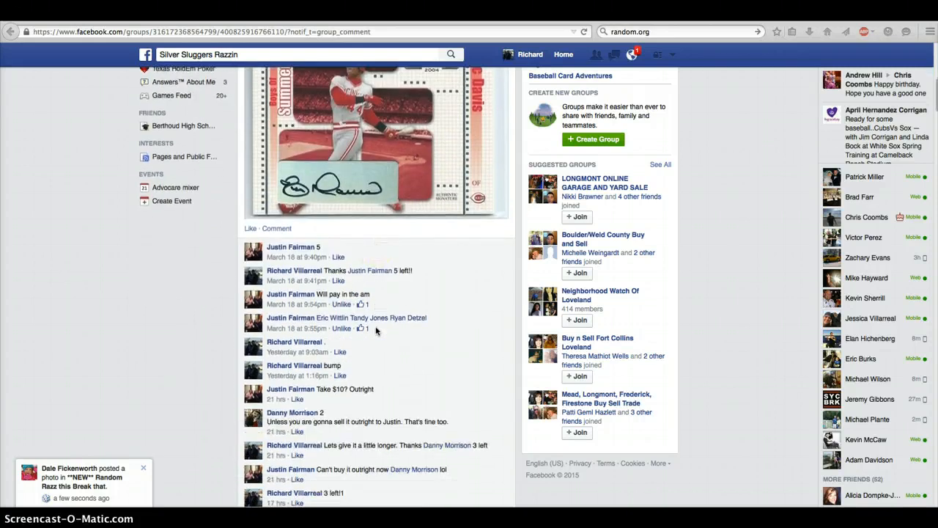
pyautogui.scroll(-3)
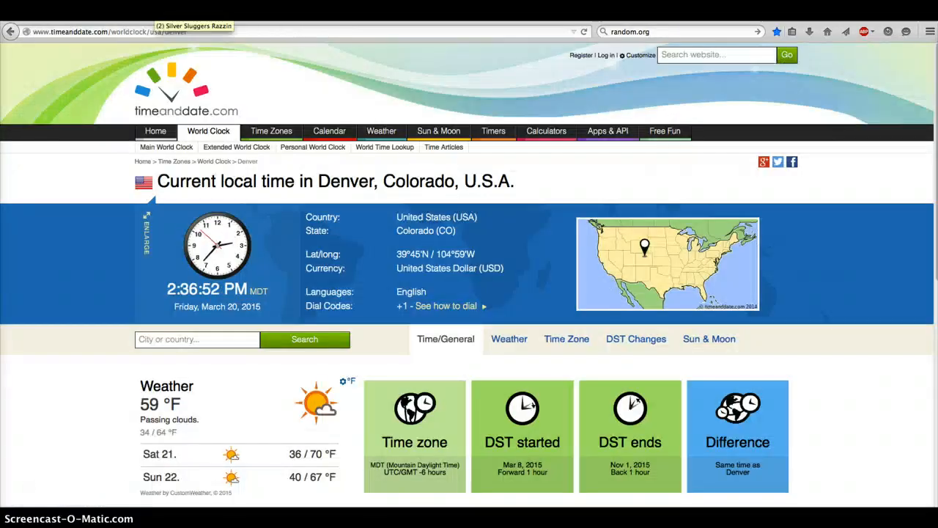
pyautogui.click(196, 24)
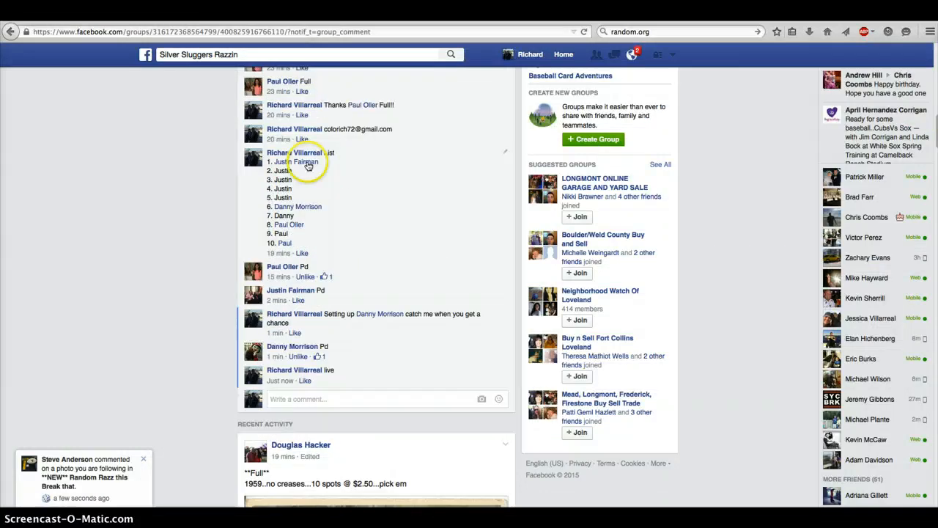
pyautogui.moveTo(267, 162); pyautogui.dragTo(286, 243)
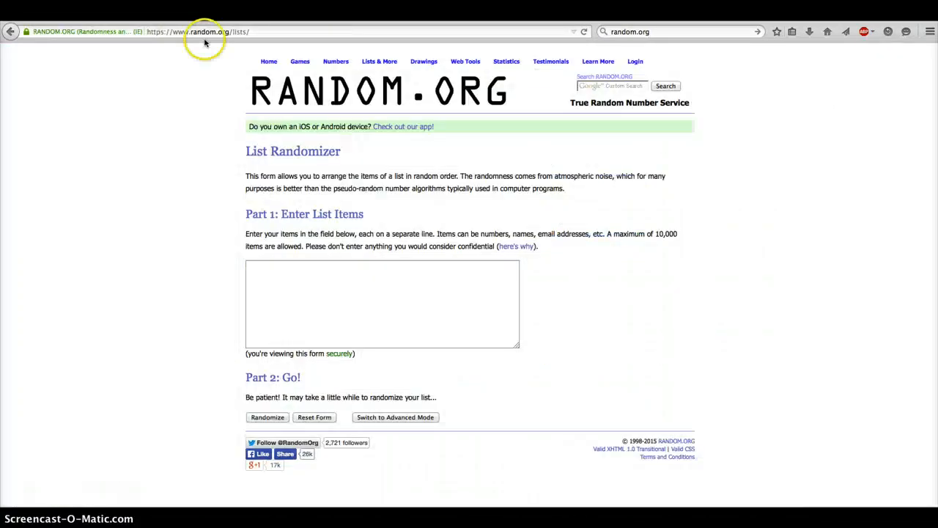
pyautogui.write('1. Justin Fairman')
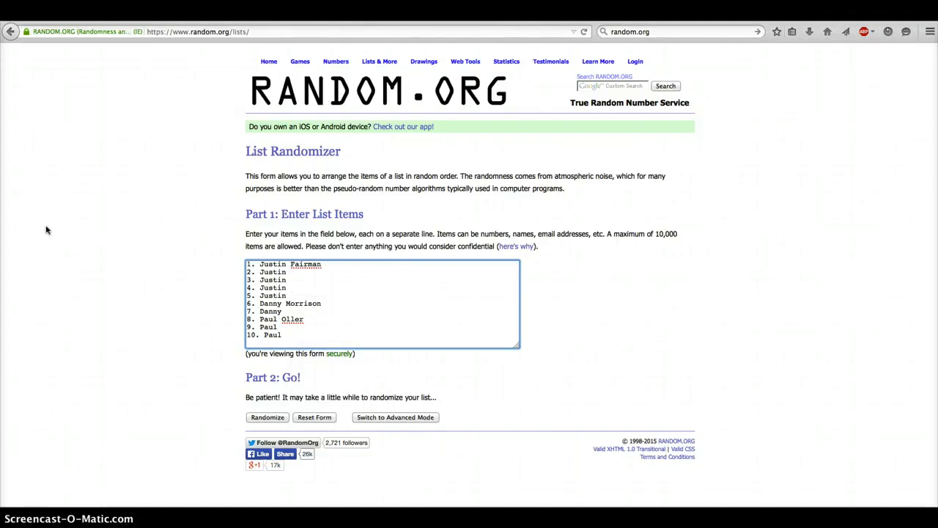
pyautogui.moveTo(325, 95)
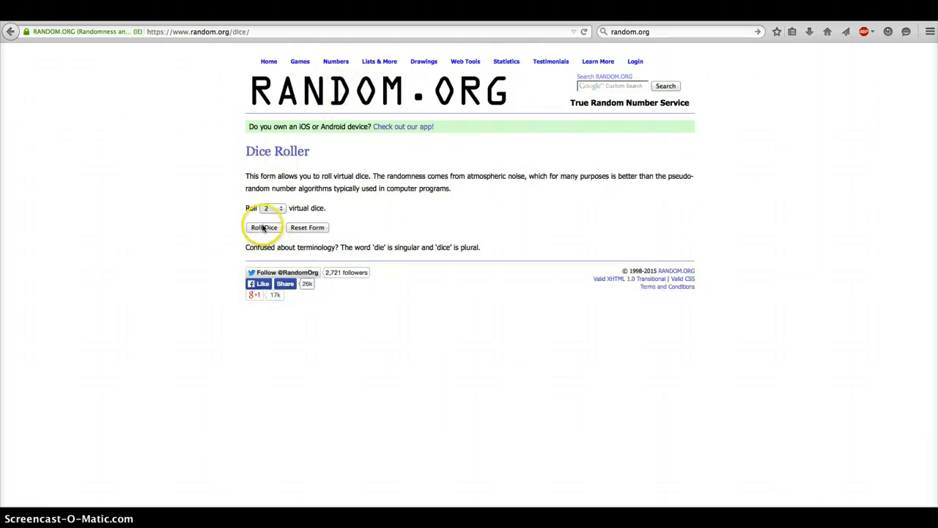
pyautogui.click(264, 227)
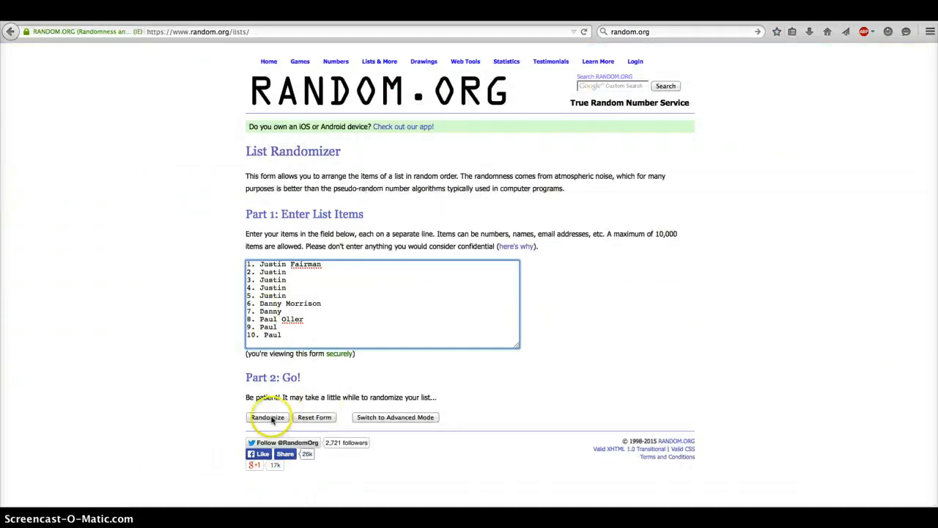
# Randomize the ten-name list, then re-shuffle it repeatedly with Again.
pyautogui.click(267, 416)
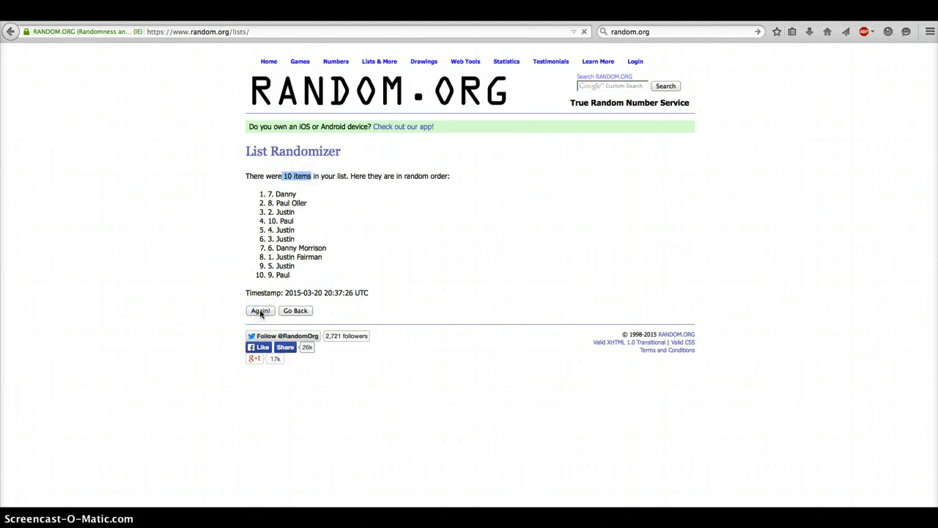
pyautogui.click(260, 311)
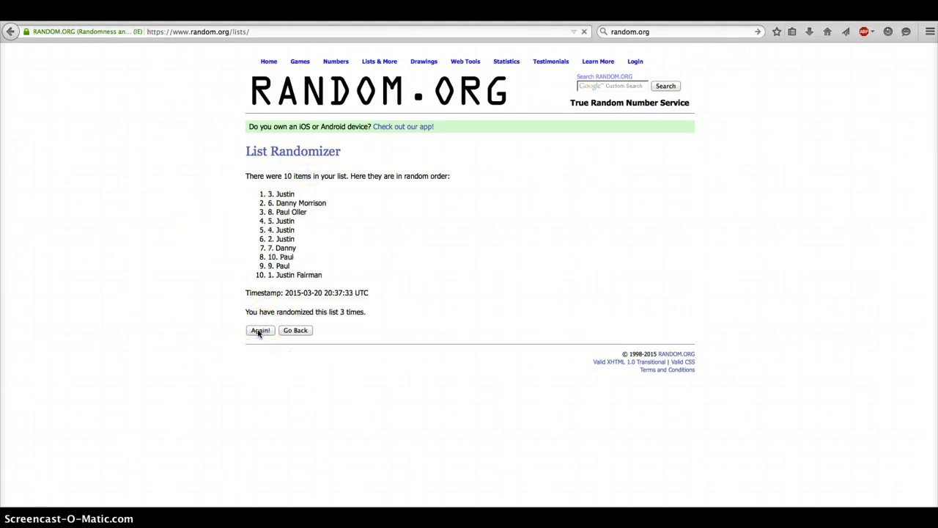
pyautogui.click(260, 331)
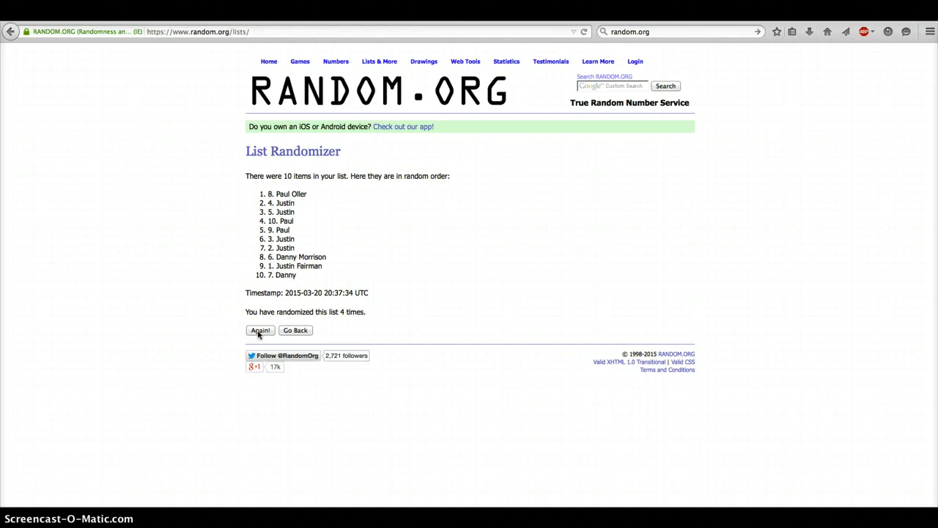
pyautogui.click(259, 332)
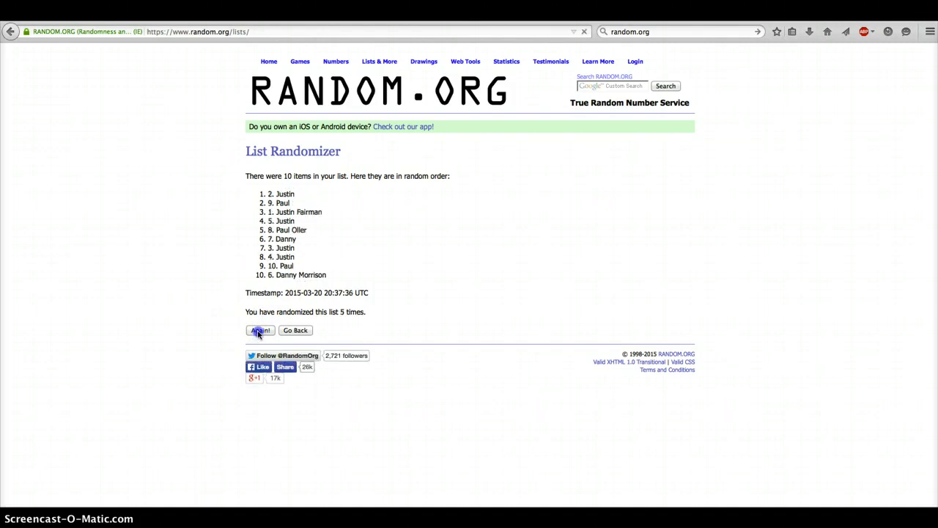
pyautogui.click(260, 332)
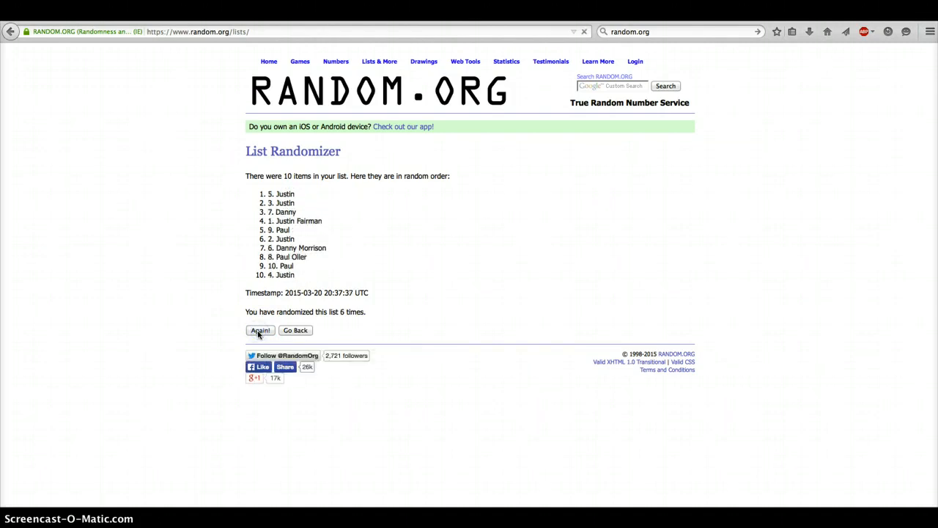
pyautogui.click(260, 330)
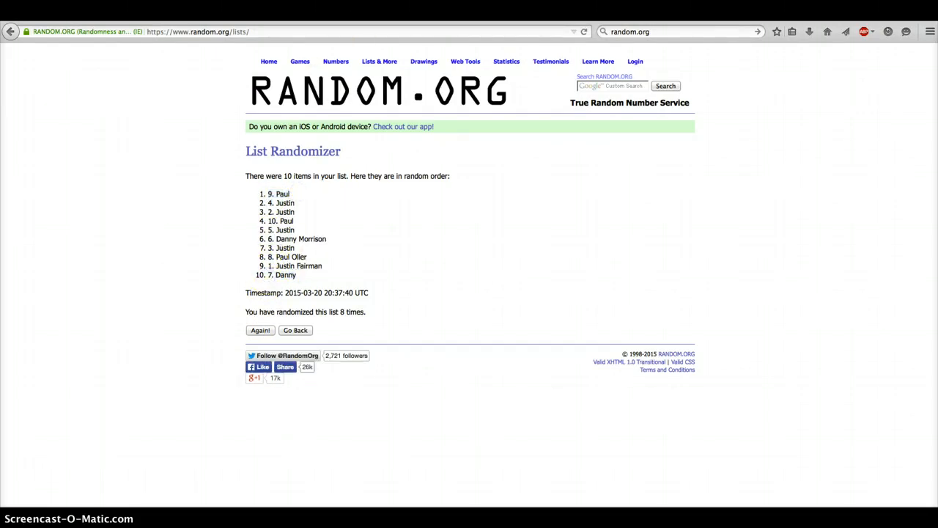
# Highlight the '8 times' randomization count and return to the results.
pyautogui.doubleClick(355, 311)
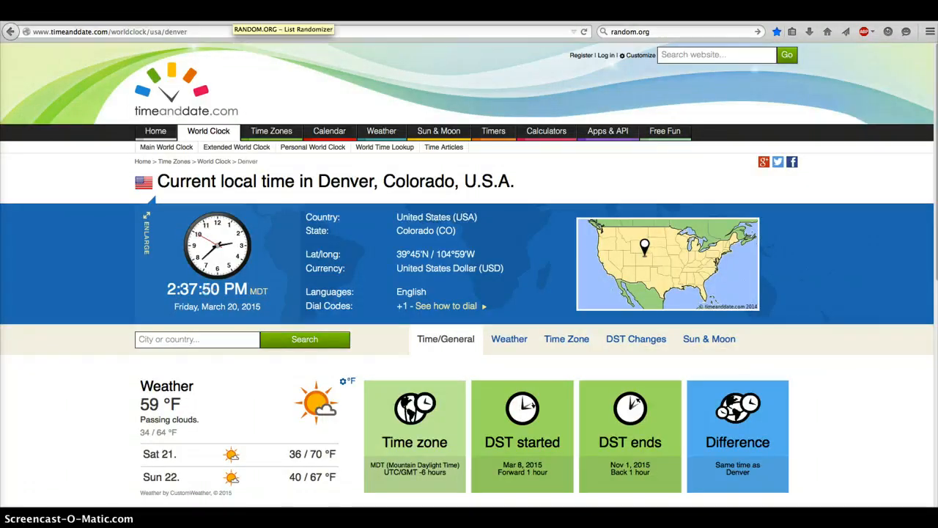
pyautogui.click(284, 29)
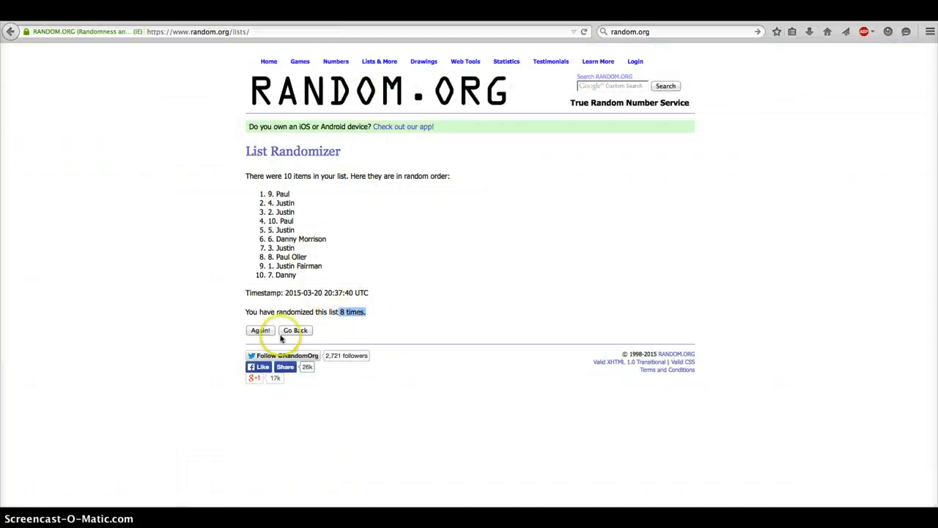
pyautogui.click(260, 330)
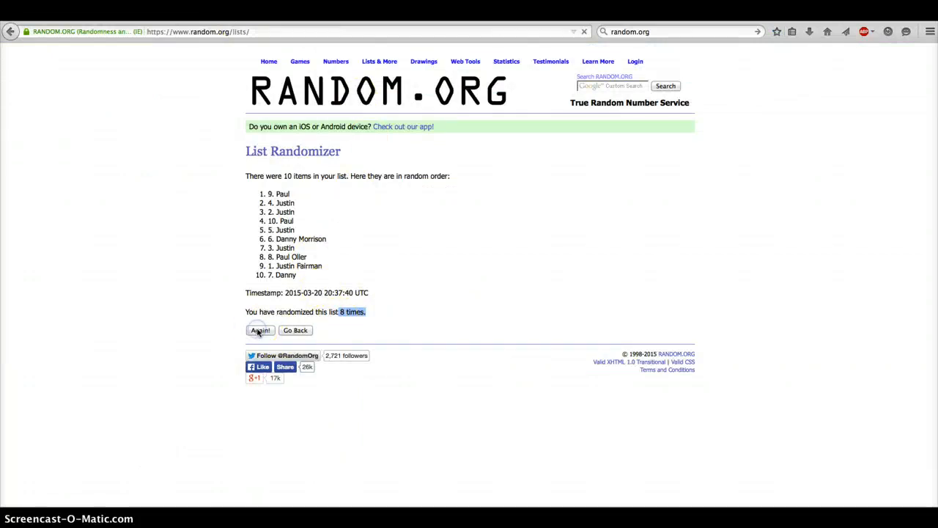
pyautogui.click(260, 330)
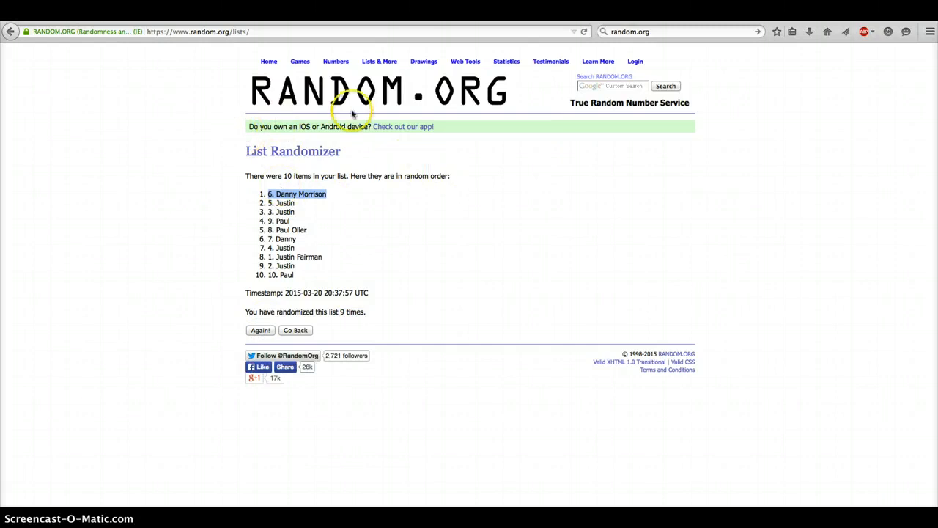
pyautogui.moveTo(192, 26)
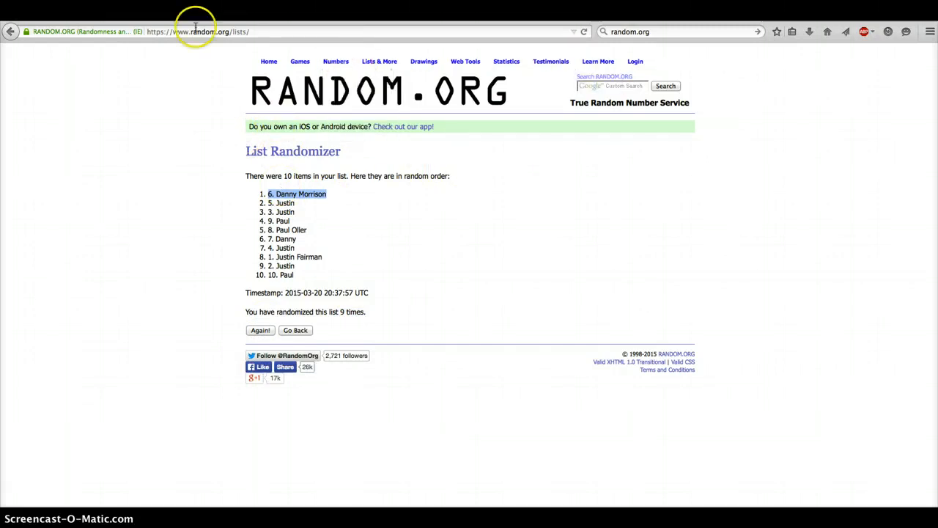